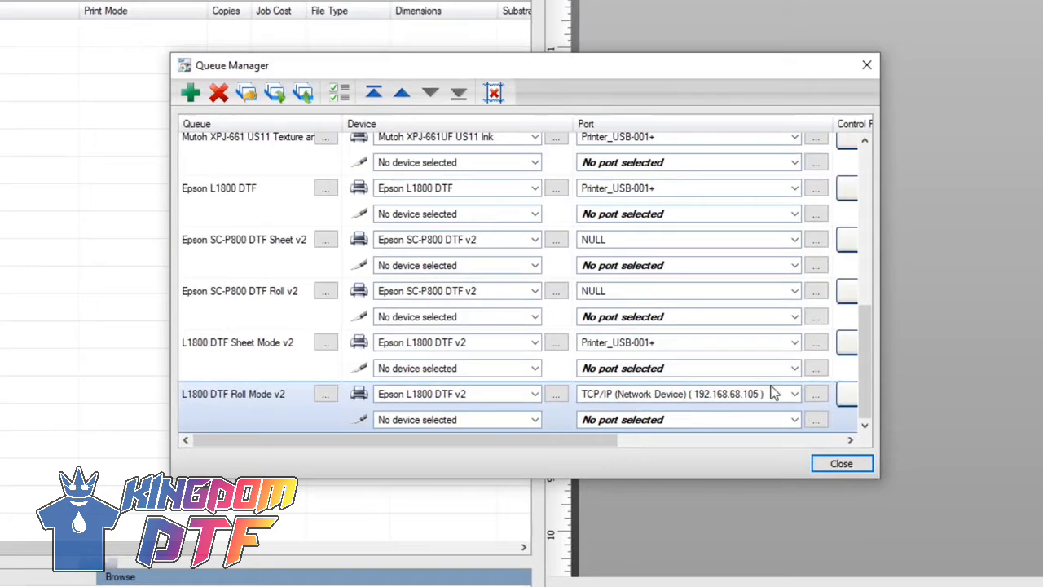
# Step: Review the queue entries in Queue Manager and close it to return to the queues
pyautogui.click(235, 393)
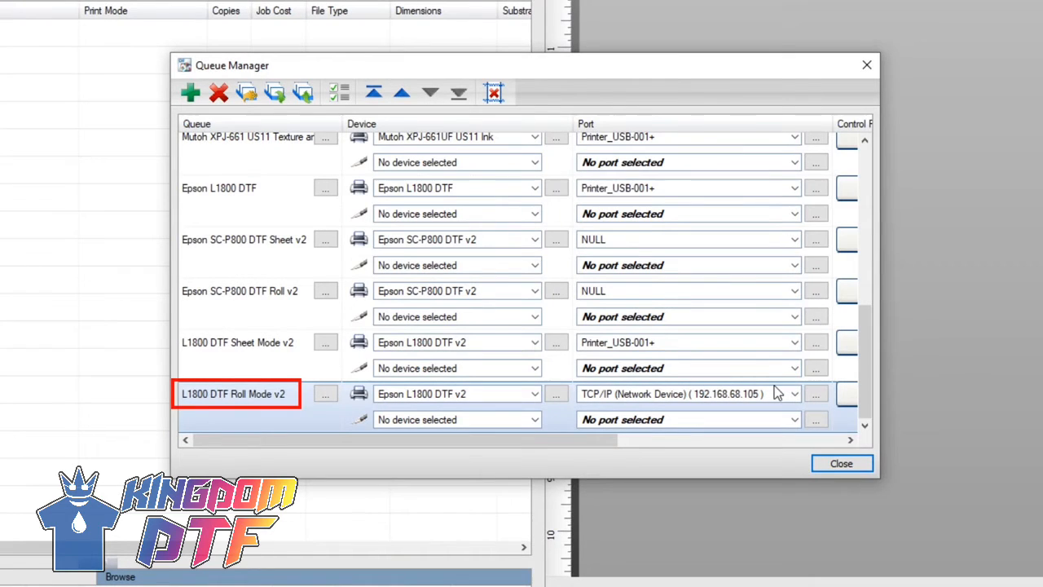
pyautogui.click(457, 394)
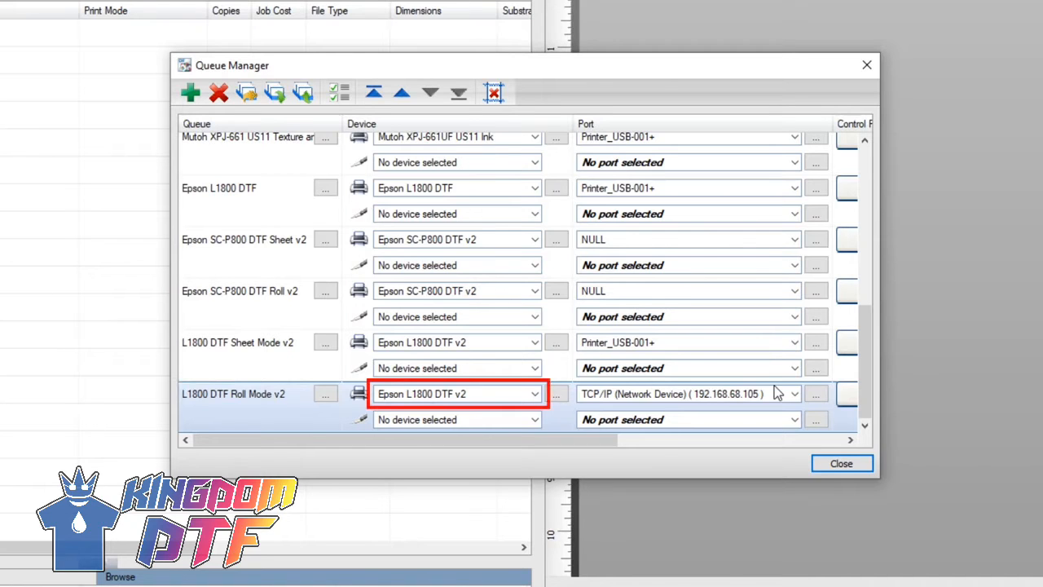
pyautogui.click(689, 394)
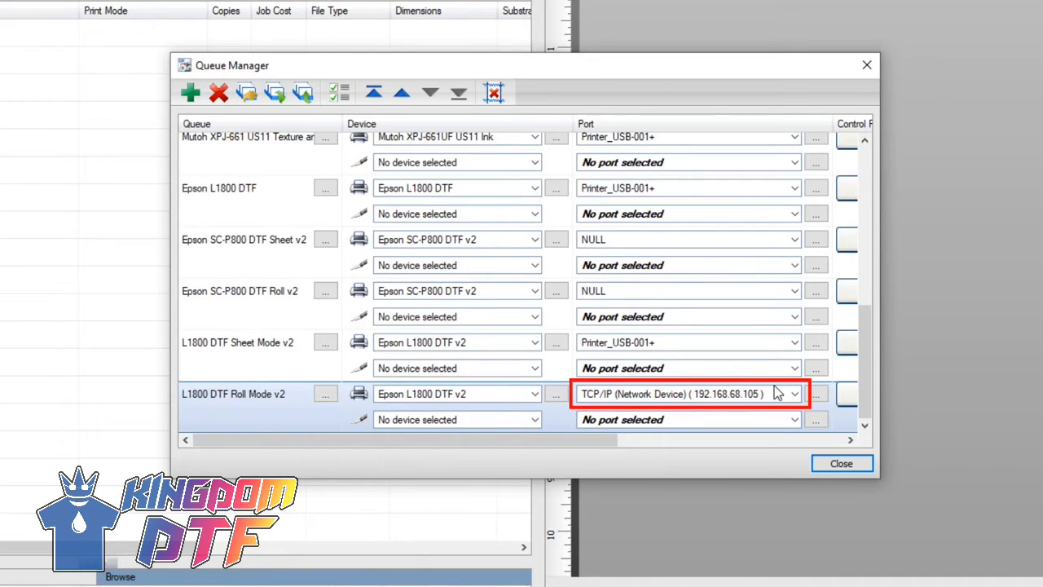
pyautogui.click(792, 394)
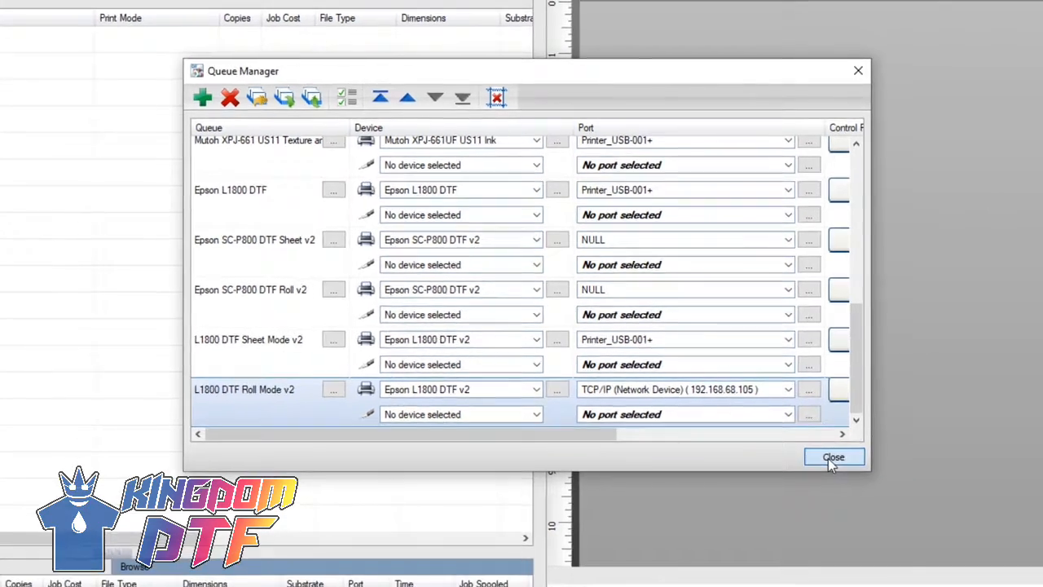
pyautogui.click(835, 457)
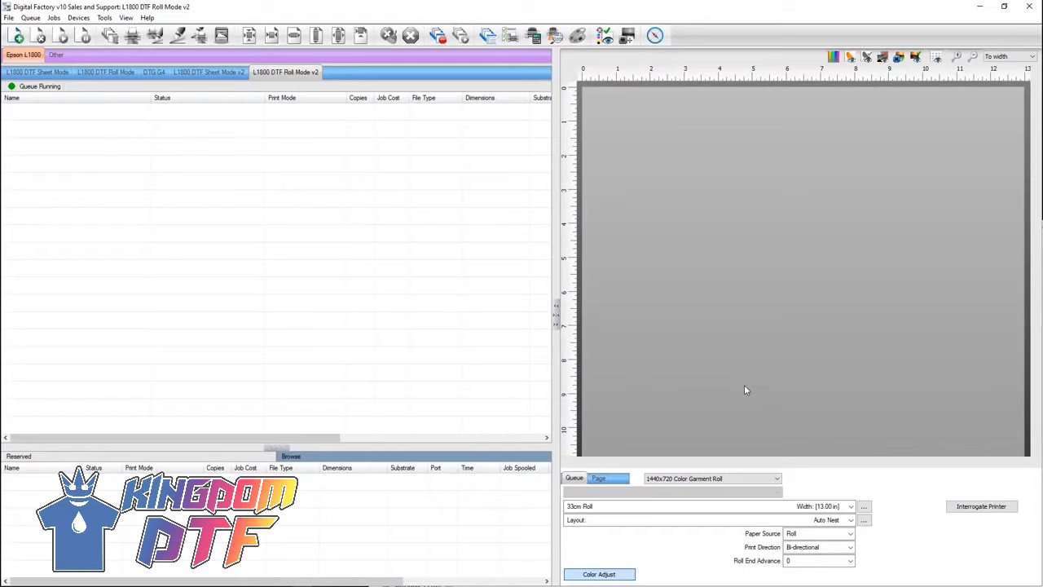
# Step: Switch to the L1800 DTF Roll Mode v2 queue and bring up its ink order
pyautogui.click(284, 72)
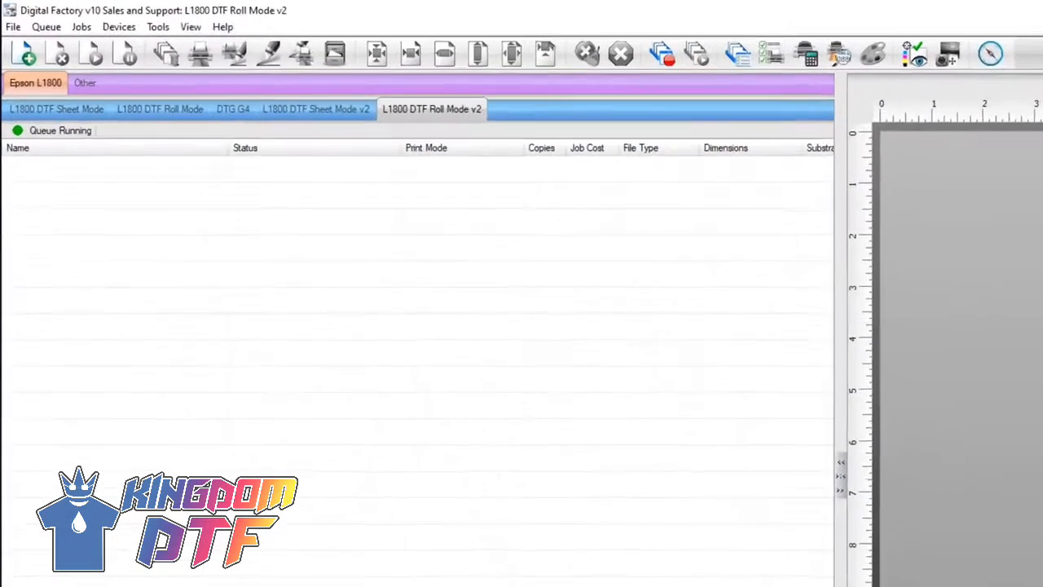
pyautogui.click(46, 27)
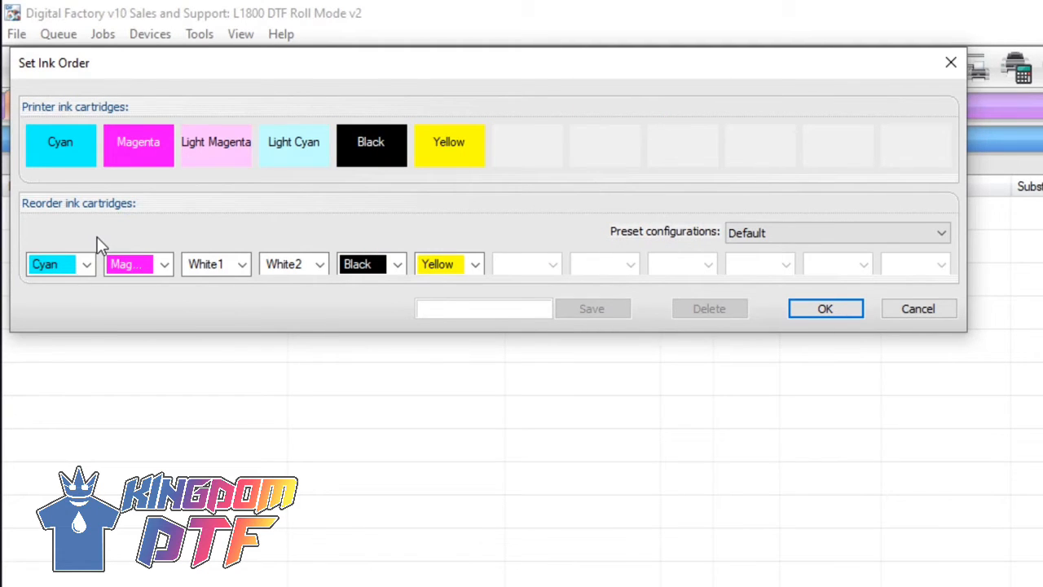
# Step: Confirm the White1/White2 ink order and head to the Devices menu
pyautogui.click(826, 308)
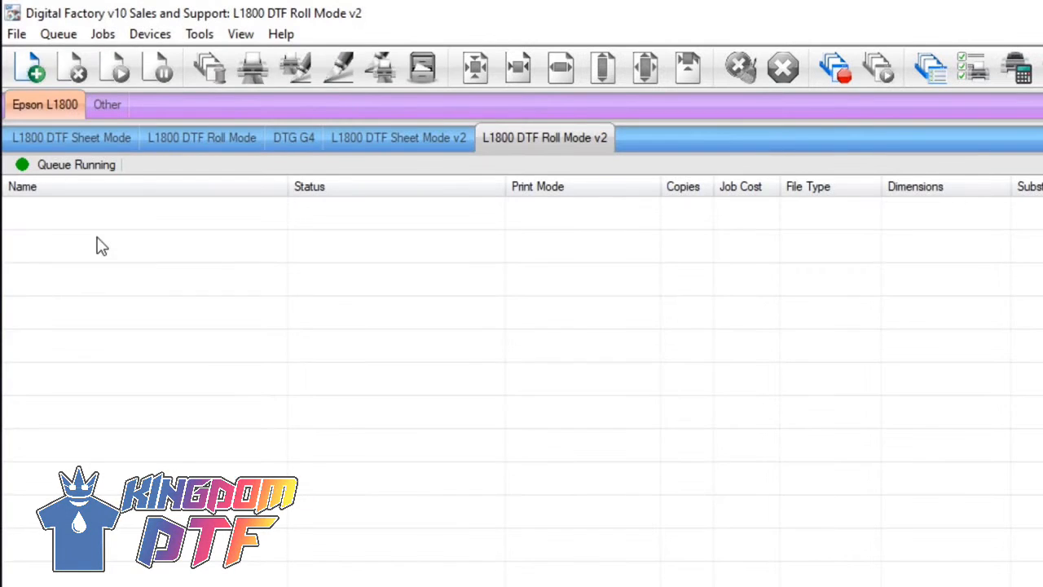
pyautogui.click(149, 34)
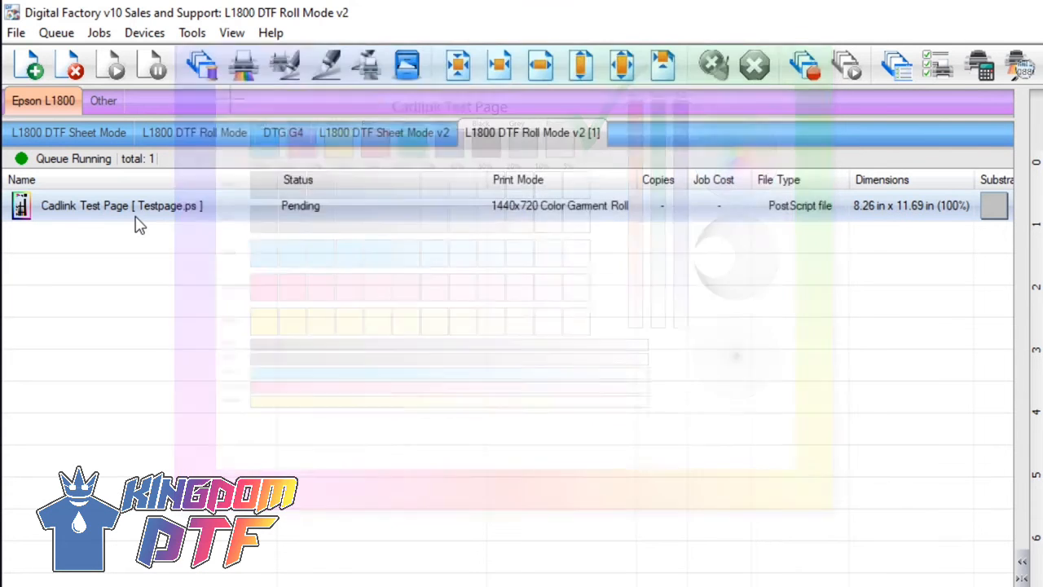
# Step: Choose Profile Test Chart from Devices > Print Test Page as the test page to print
pyautogui.click(144, 32)
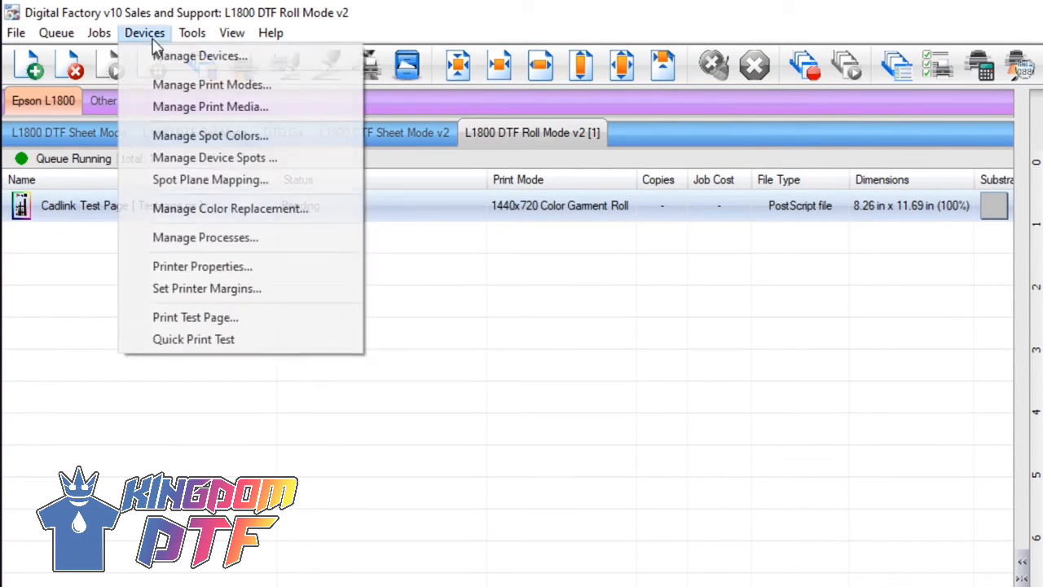
pyautogui.click(196, 317)
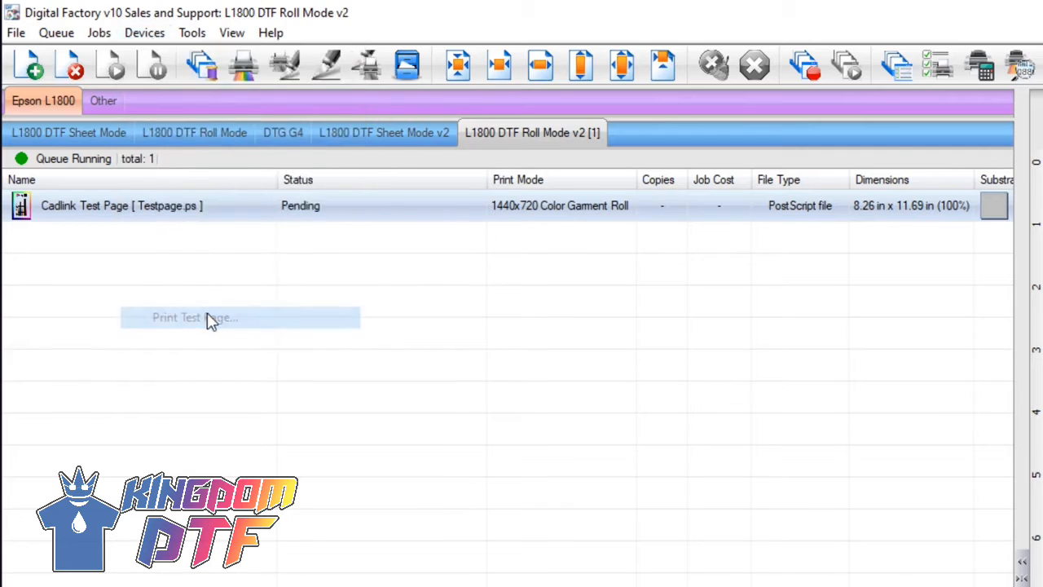
pyautogui.click(196, 317)
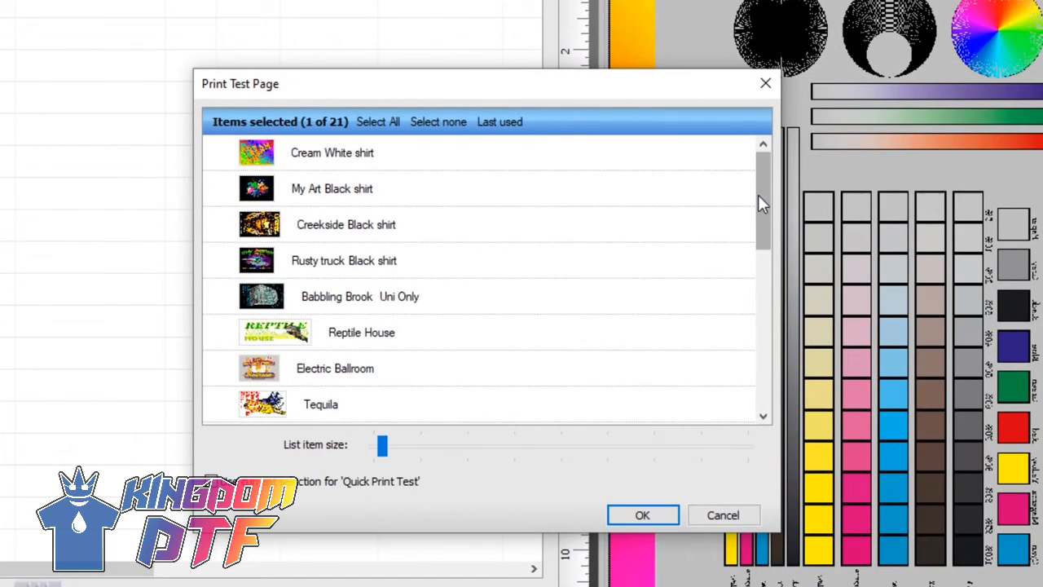
pyautogui.scroll(-3)
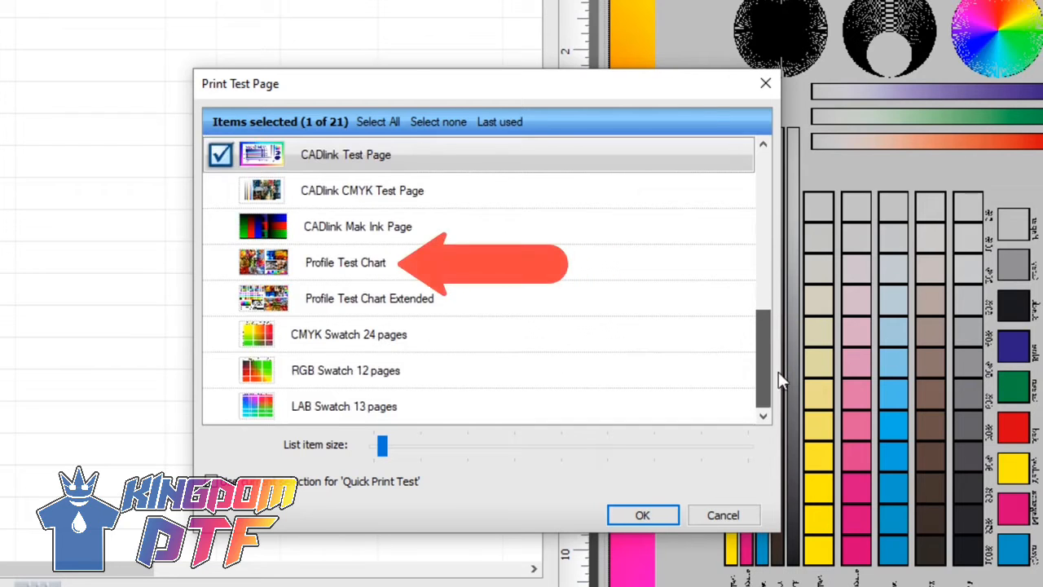
pyautogui.click(345, 261)
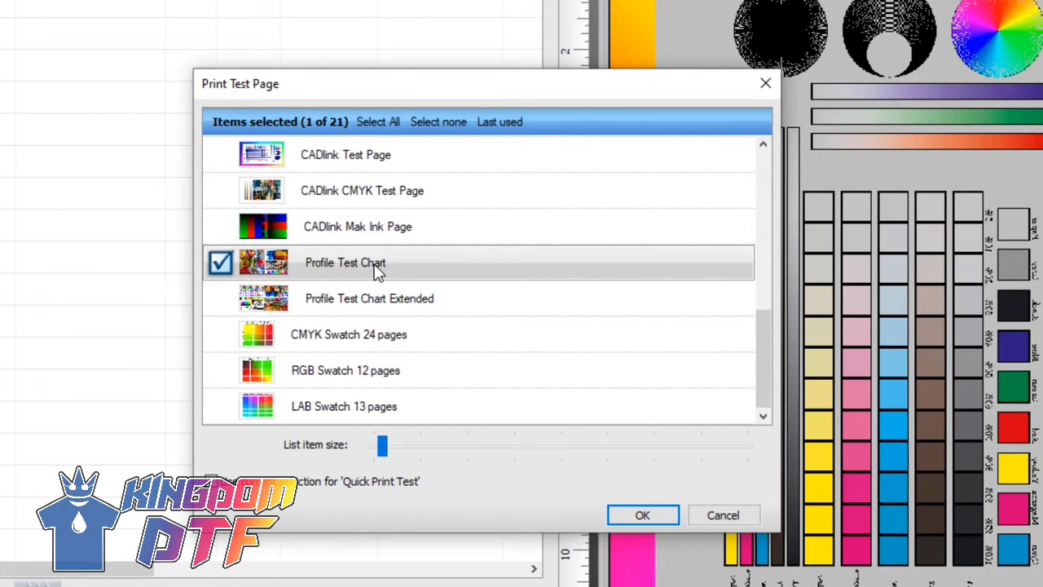
pyautogui.click(643, 514)
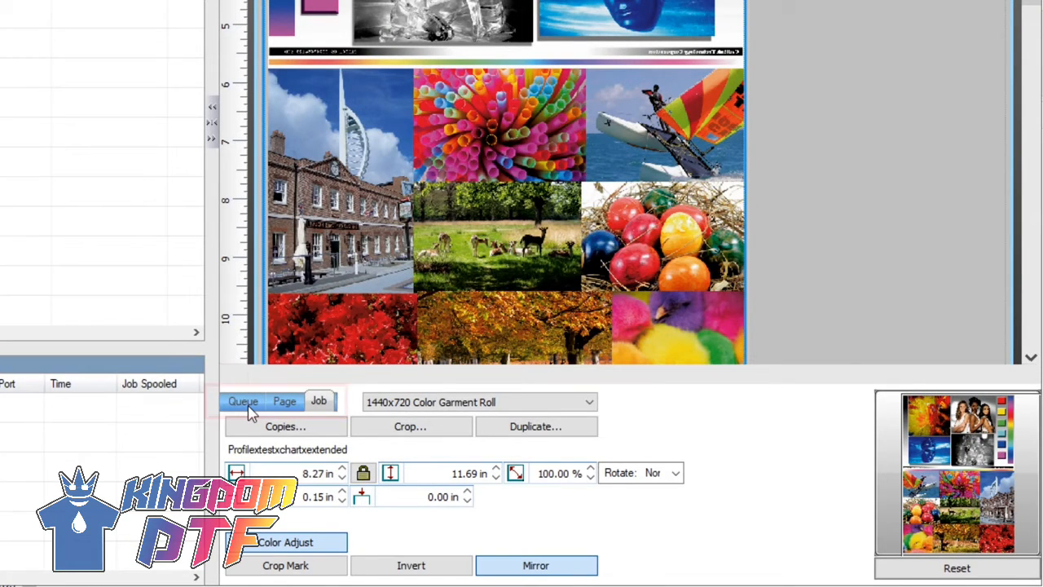
# Step: Bring up the job's Easy Color Adjustments for the colour layer
pyautogui.click(243, 401)
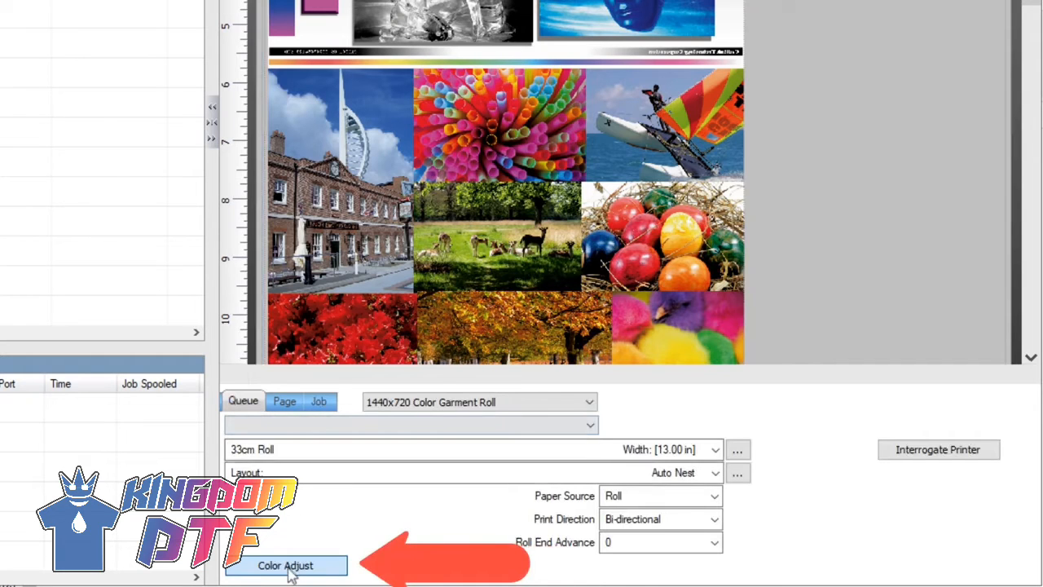
pyautogui.click(286, 565)
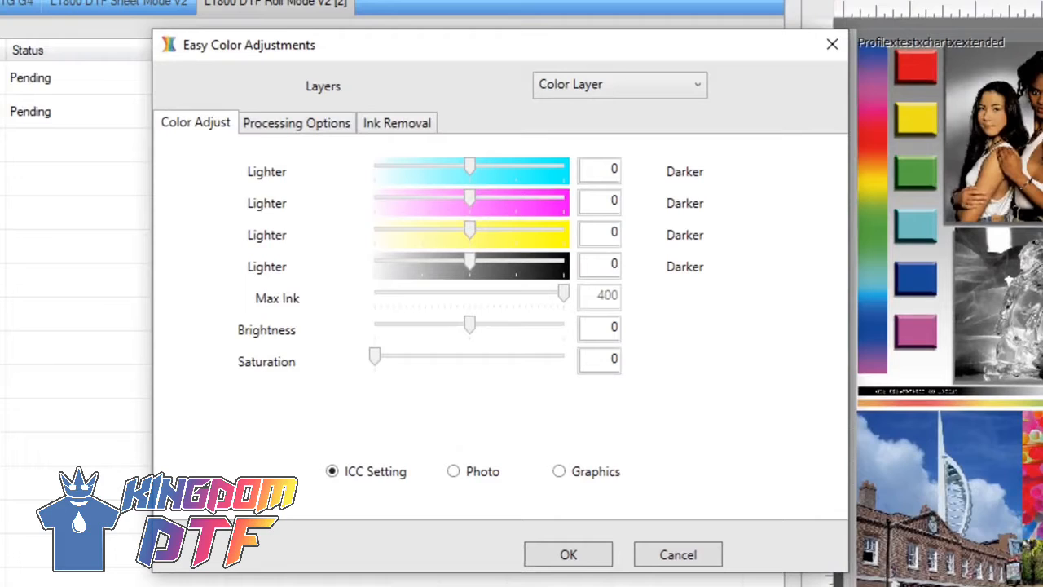
pyautogui.click(195, 122)
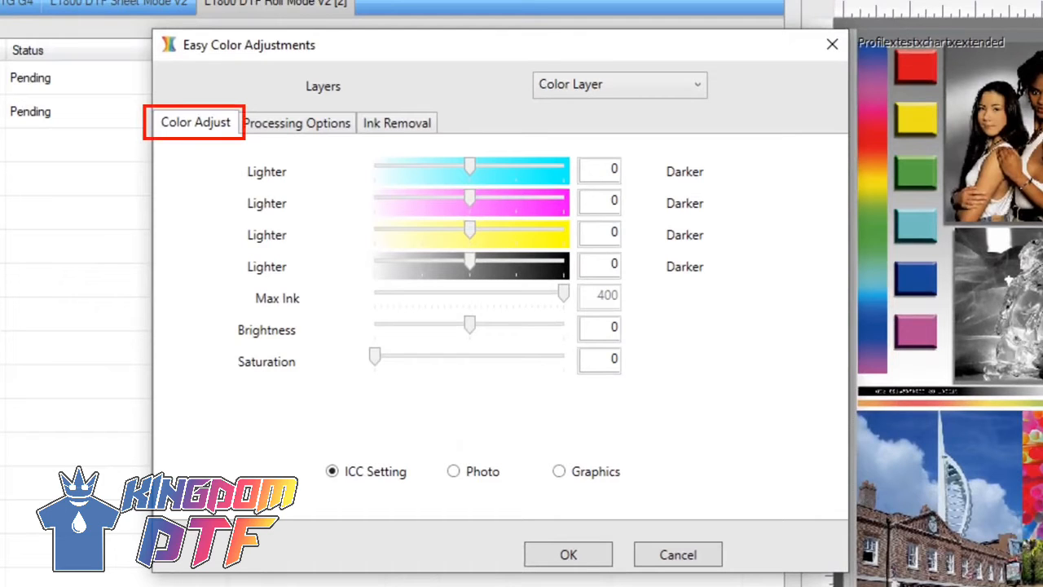
pyautogui.click(397, 122)
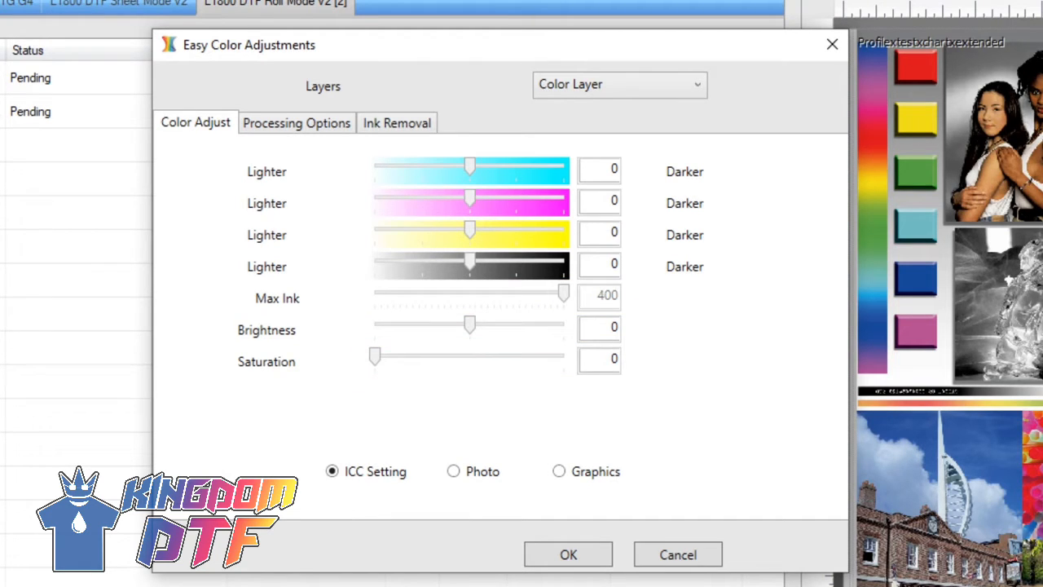
# Step: Set colour processing to Photo and leave Merge at 100 after trying 44
pyautogui.click(453, 472)
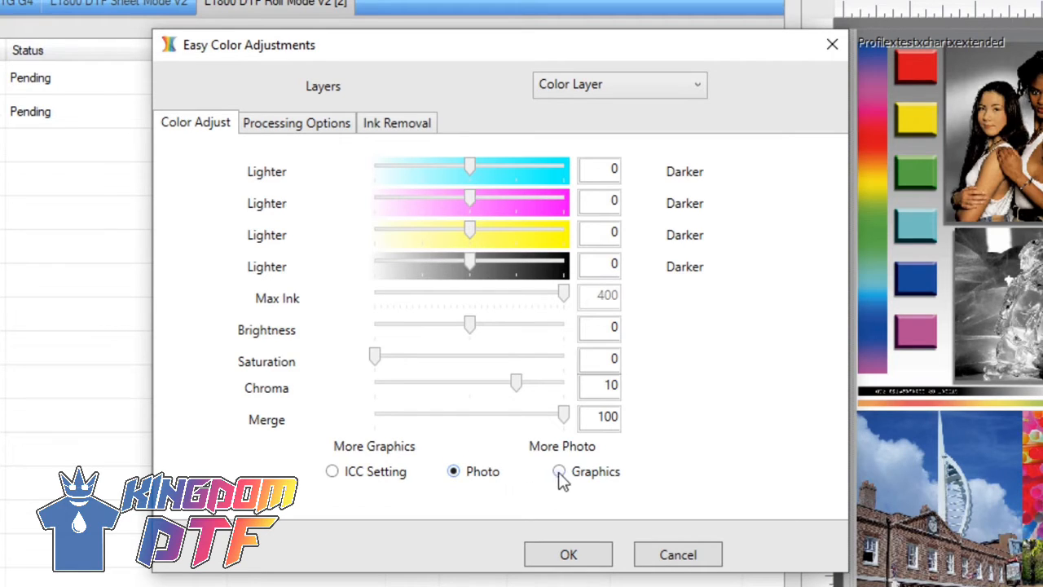
pyautogui.click(555, 471)
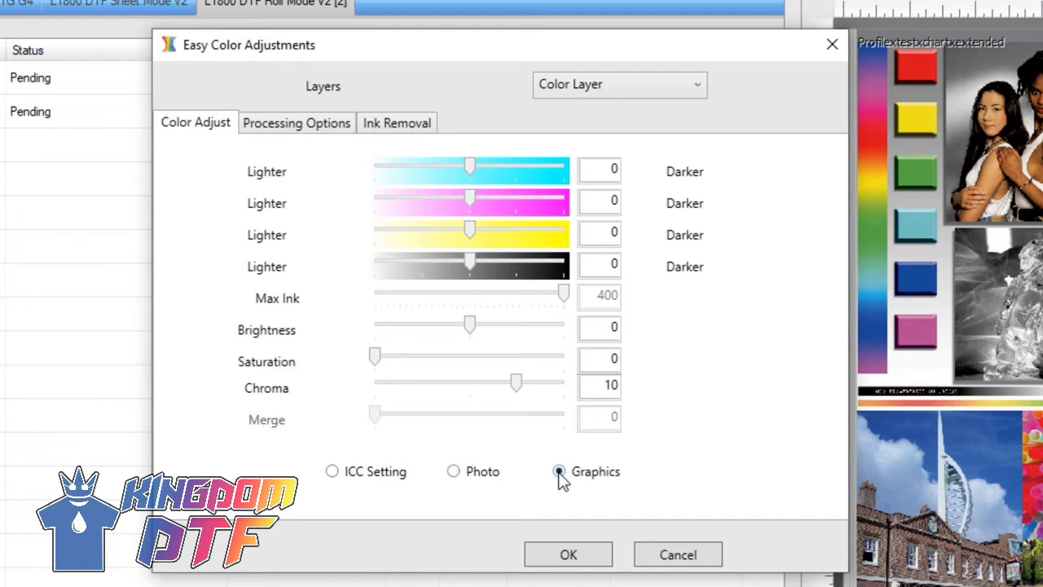
pyautogui.click(453, 471)
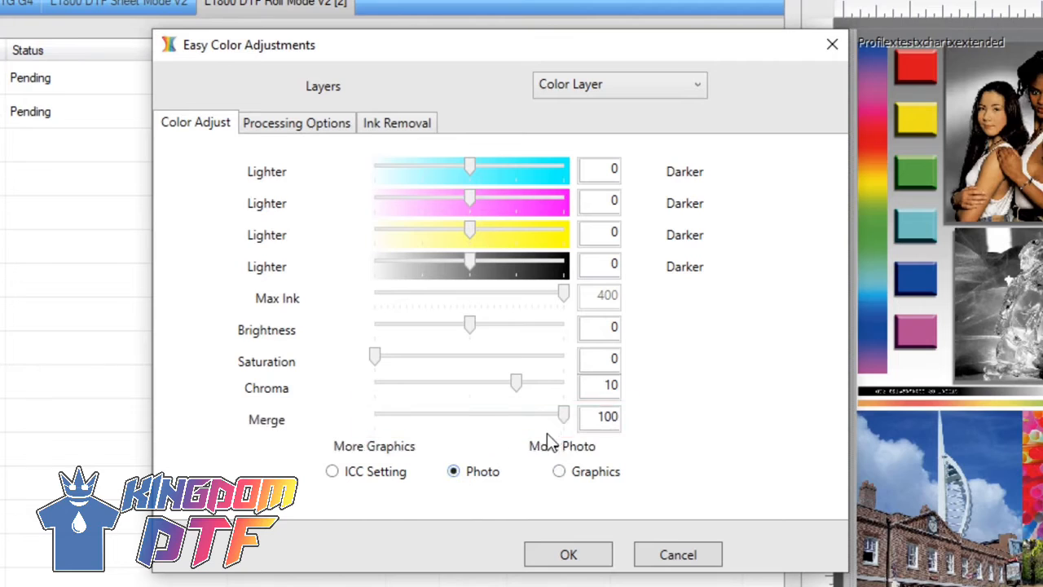
pyautogui.moveTo(564, 414); pyautogui.dragTo(458, 414)
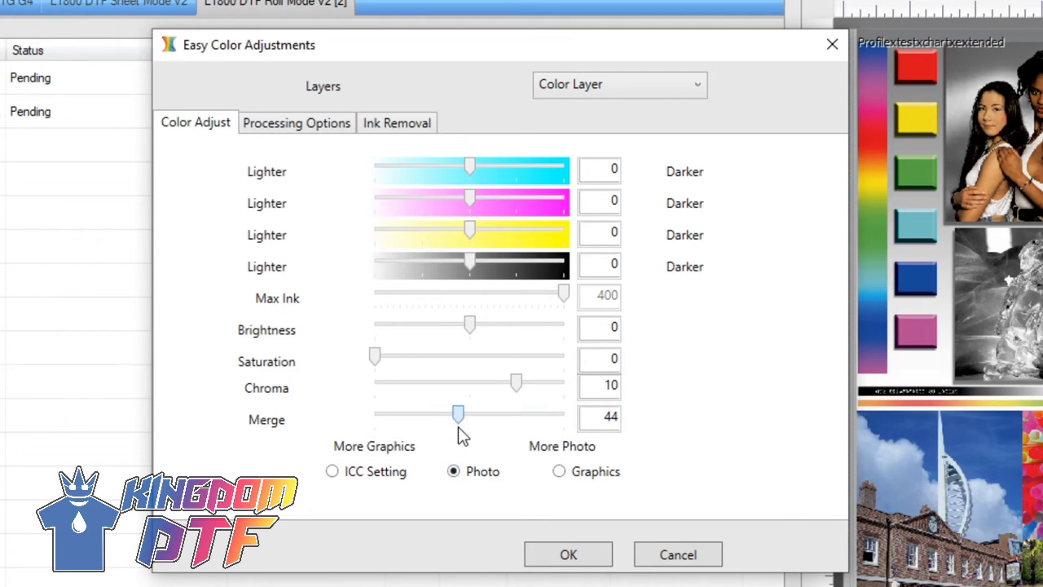
pyautogui.moveTo(459, 414); pyautogui.dragTo(565, 414)
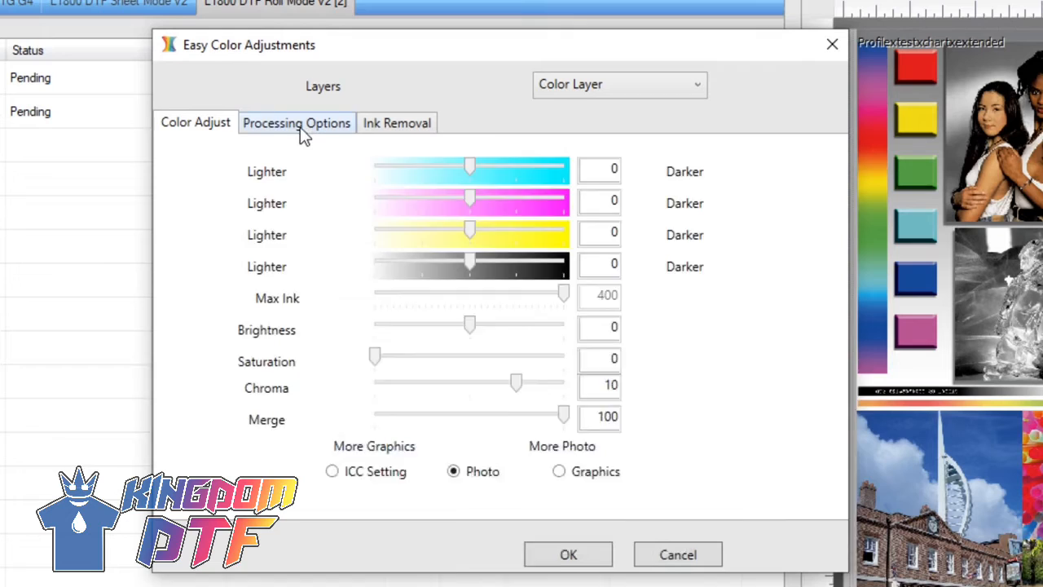
# Step: Enable varying hole size in partially transparent areas and raise Hole Size to 117
pyautogui.click(296, 122)
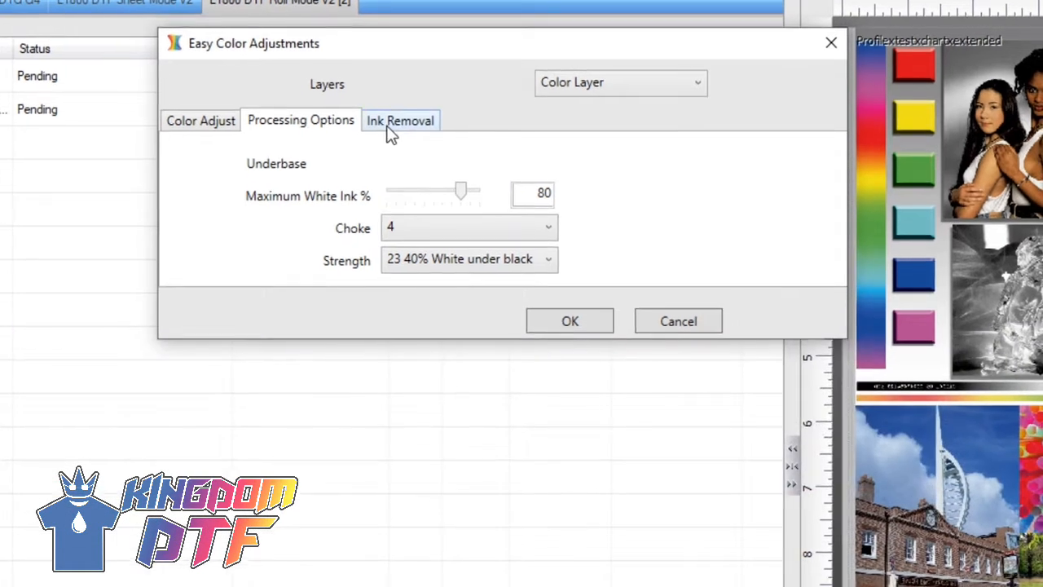
pyautogui.click(401, 120)
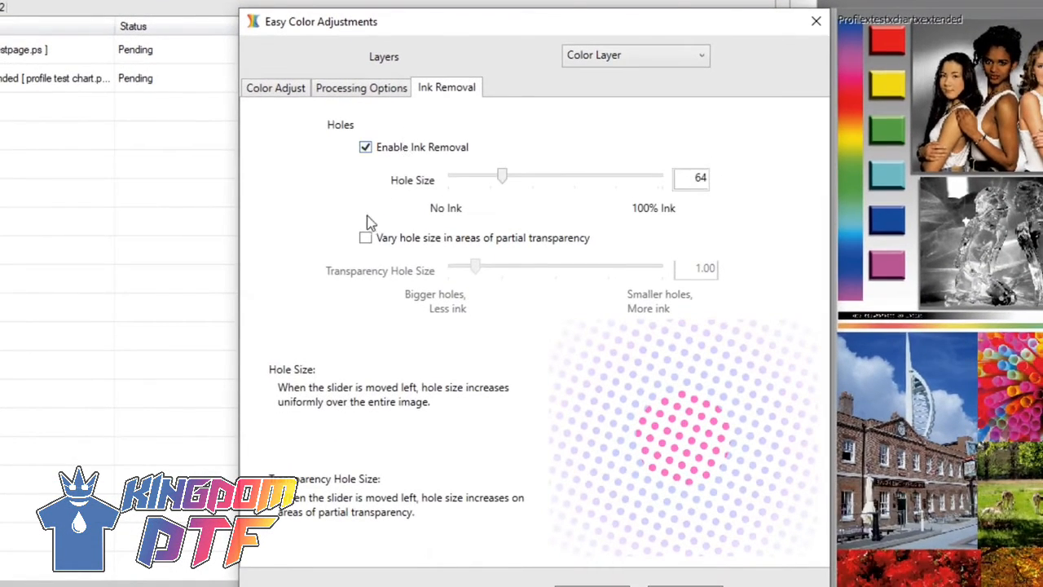
pyautogui.click(365, 238)
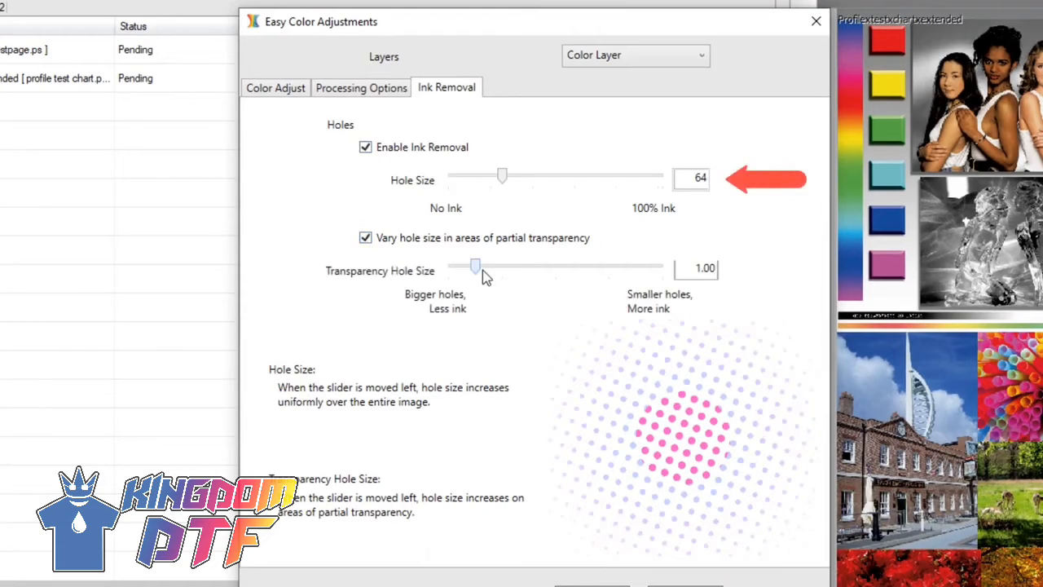
pyautogui.moveTo(501, 176); pyautogui.dragTo(547, 175)
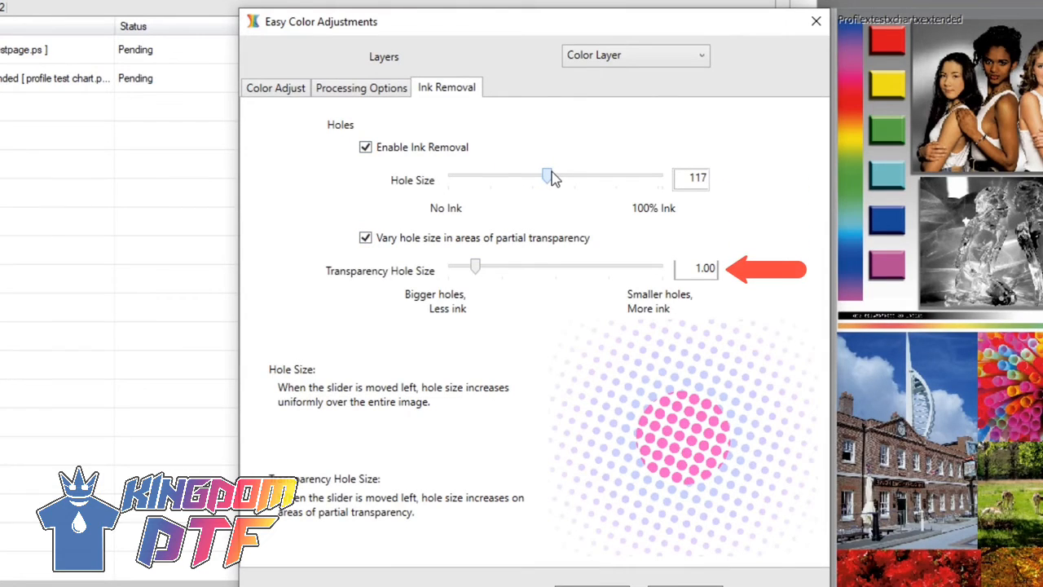
pyautogui.moveTo(475, 266); pyautogui.dragTo(557, 265)
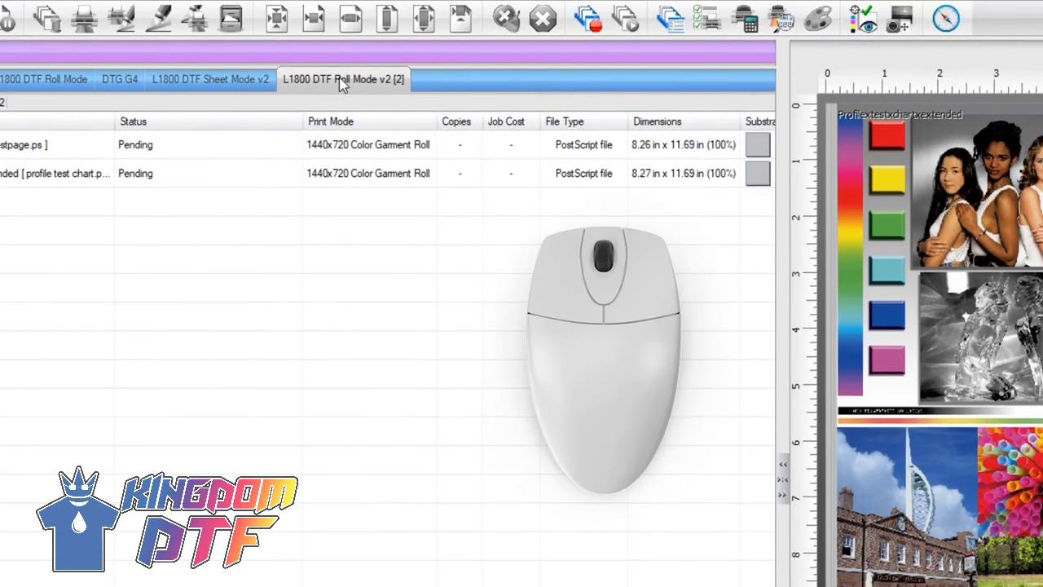
# Step: In the L1800 DTF Roll Mode v2 queue properties, enable ink removal with Round holes and confirm
pyautogui.click(341, 79)
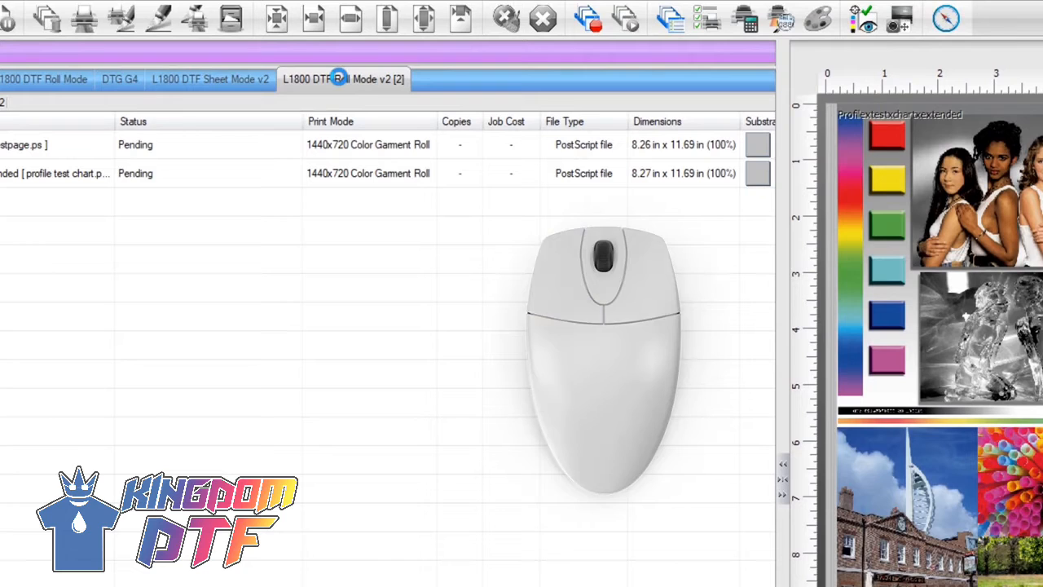
pyautogui.doubleClick(343, 78)
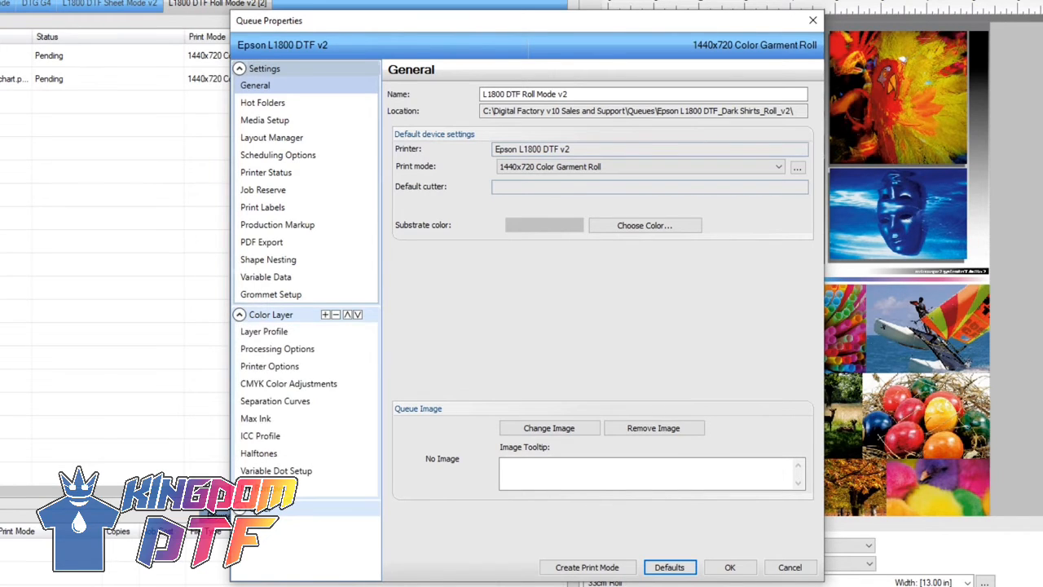
pyautogui.click(263, 259)
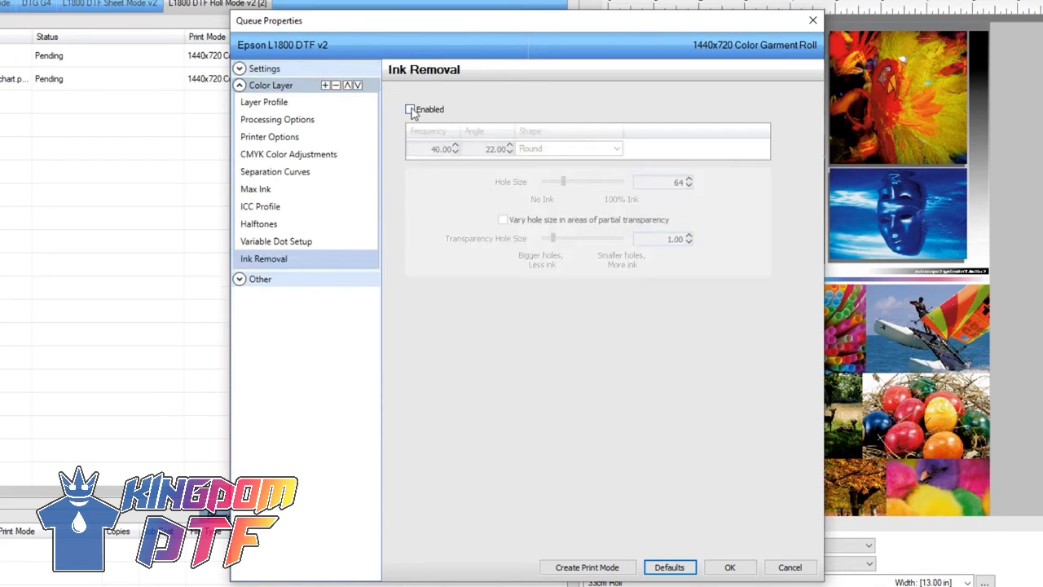
pyautogui.click(411, 109)
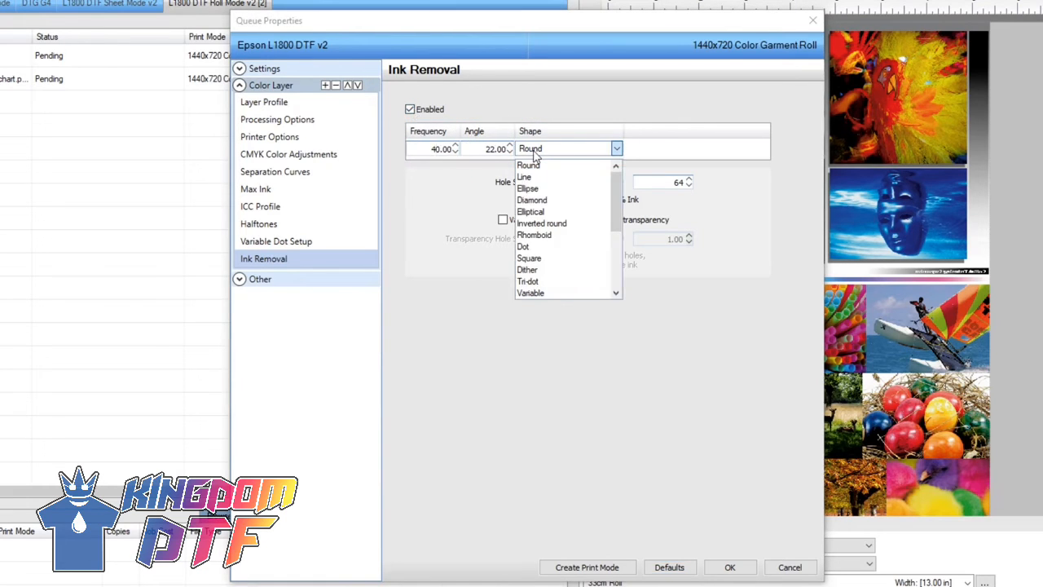
pyautogui.click(531, 165)
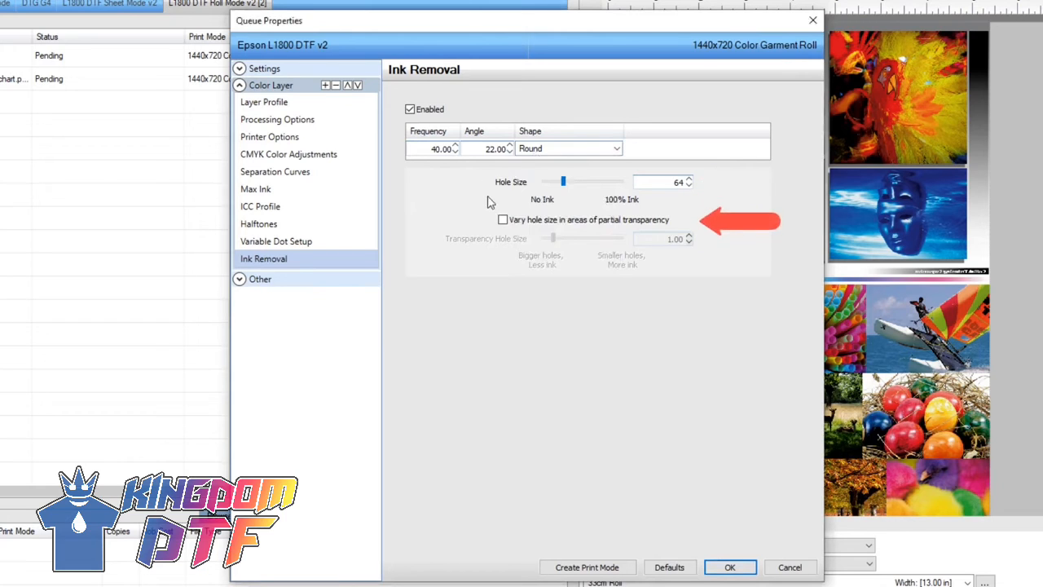
pyautogui.click(502, 220)
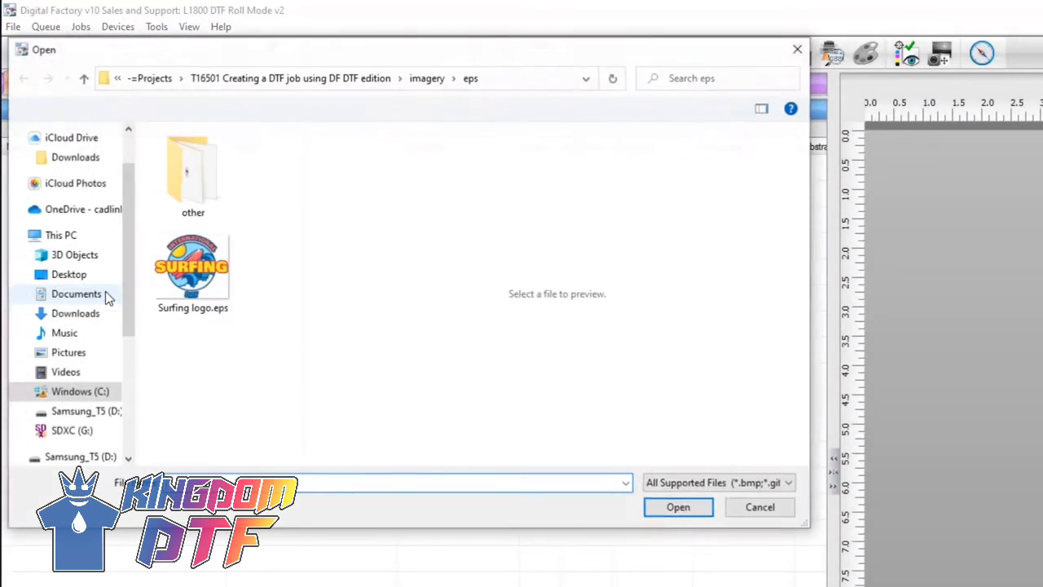
# Step: Load Surfing logo.eps so it spools into the L1800 DTF Roll Mode v2 queue
pyautogui.click(760, 507)
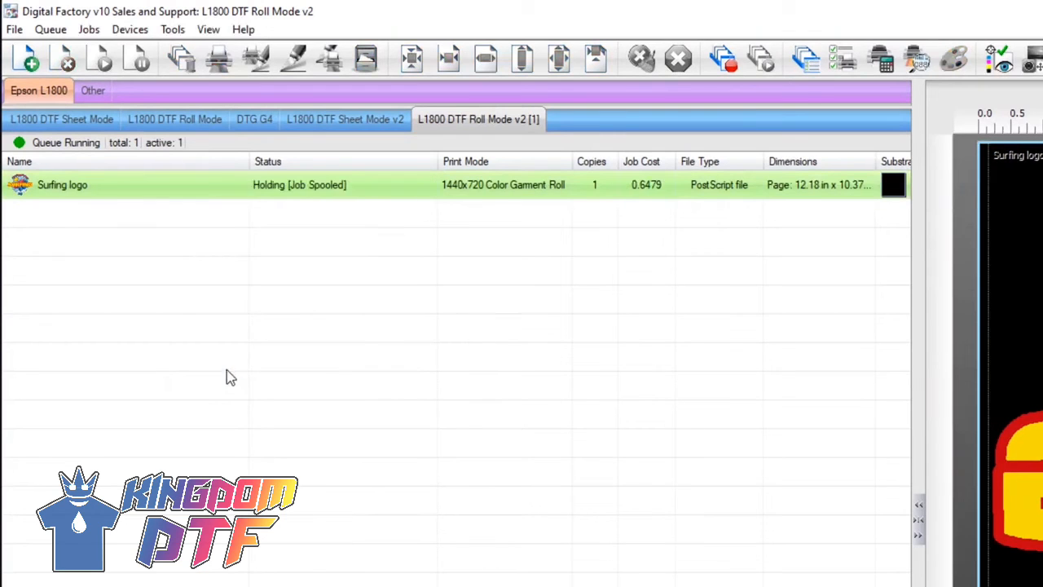
# Step: View the Surfing logo job's raw data, dismissing the colour notice and the Select Films panel
pyautogui.rightClick(62, 185)
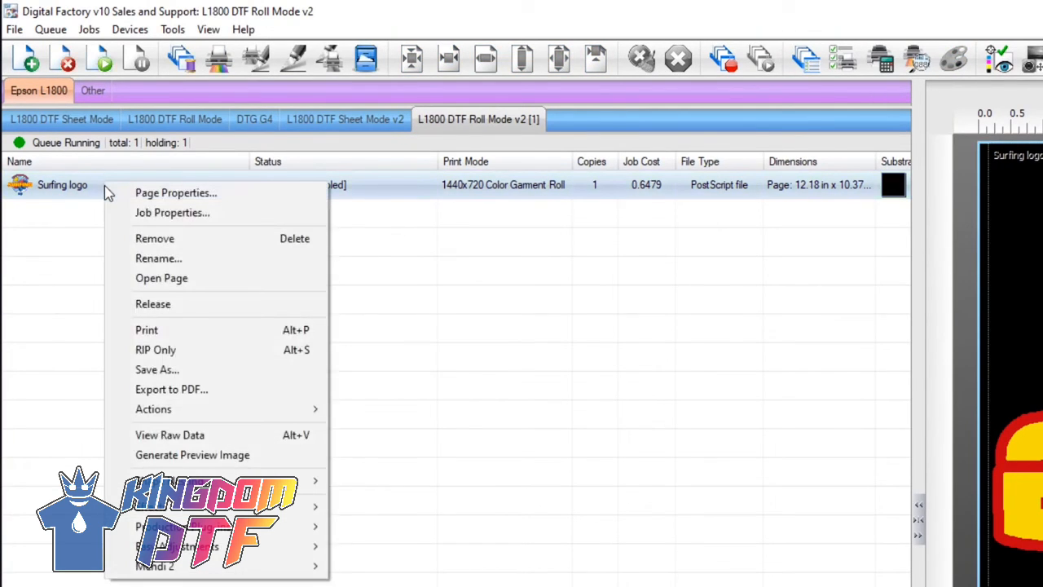
pyautogui.click(169, 436)
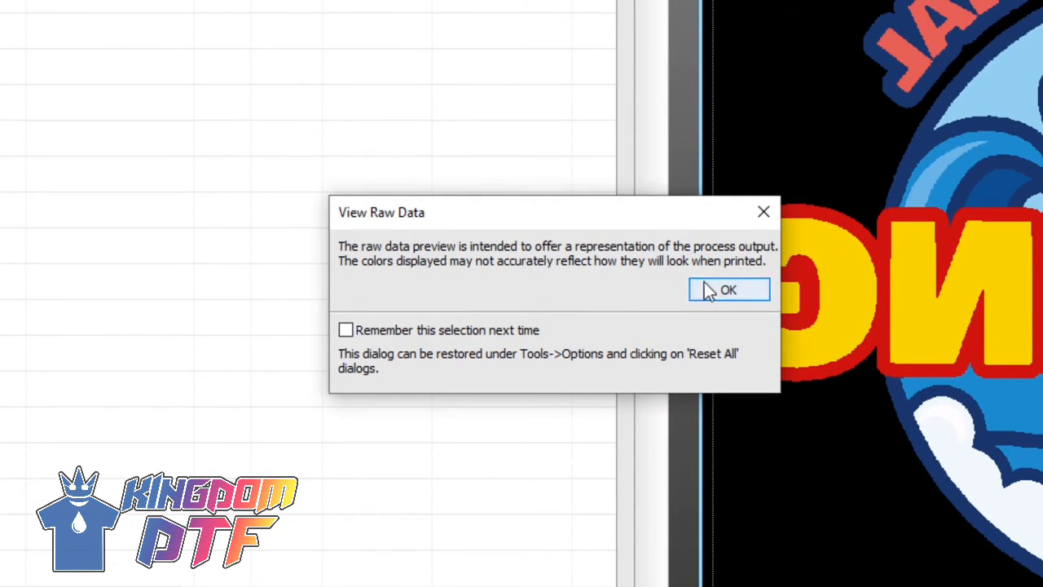
pyautogui.click(727, 289)
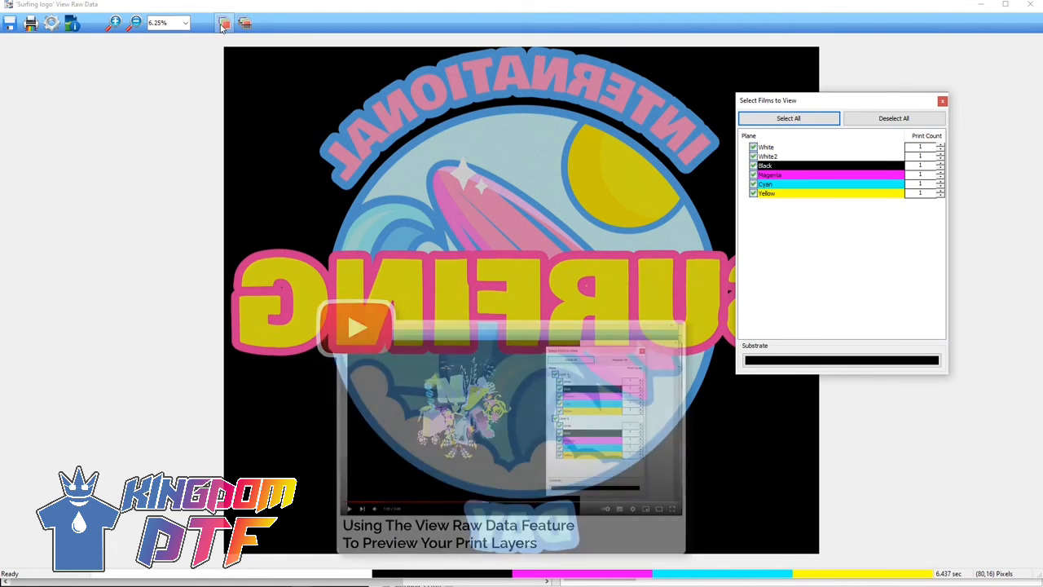
pyautogui.click(943, 101)
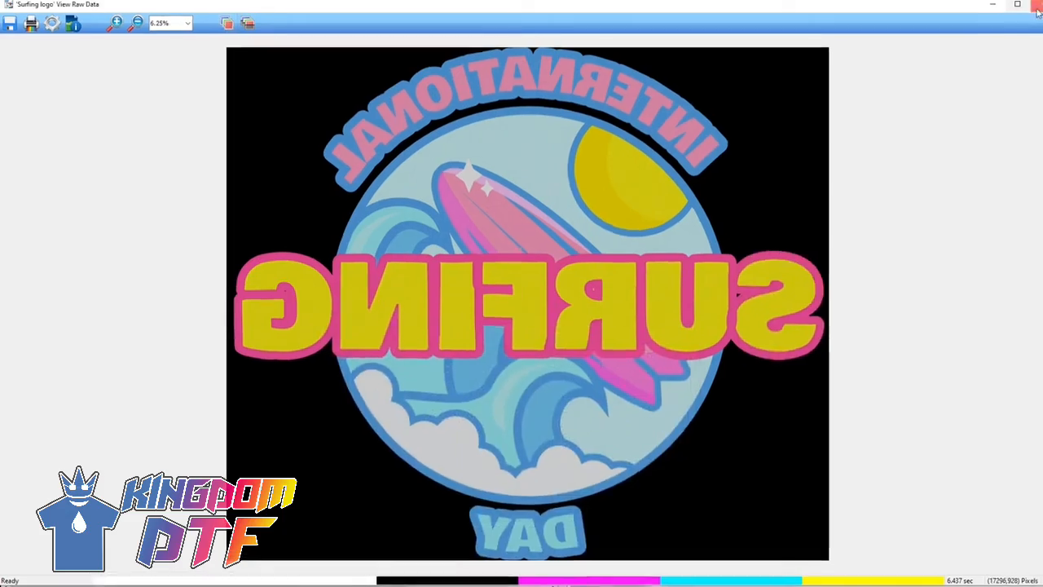